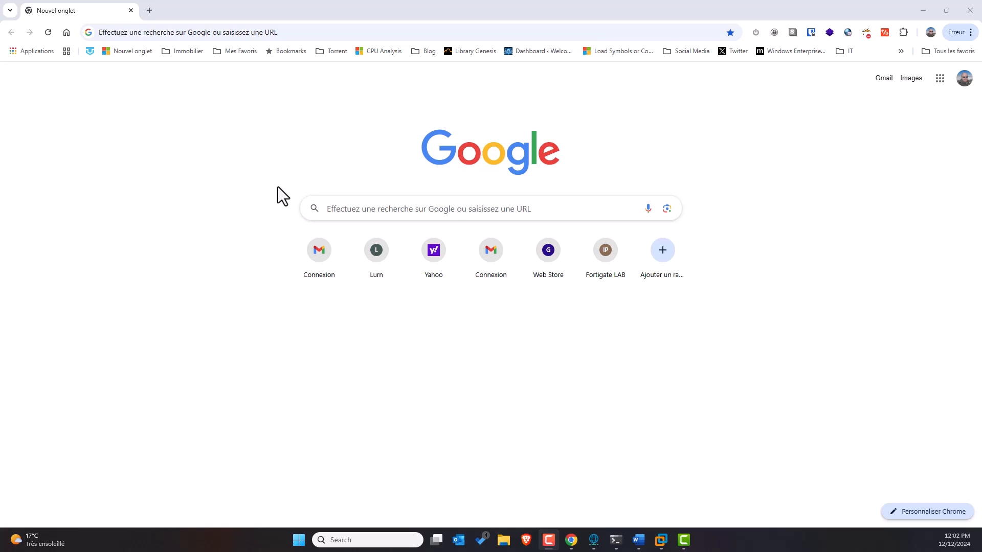
# Step: Focus Chrome's new-tab address bar to bring up past search suggestions
pyautogui.click(250, 32)
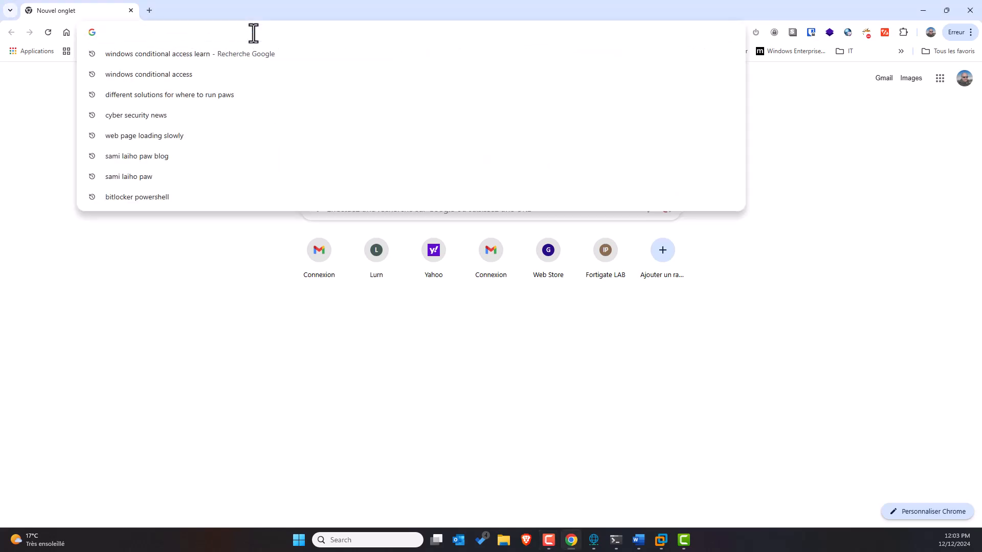
# Step: Enter 'yahoo' in the address bar to load yahoo.com
pyautogui.write('yahoo.com')
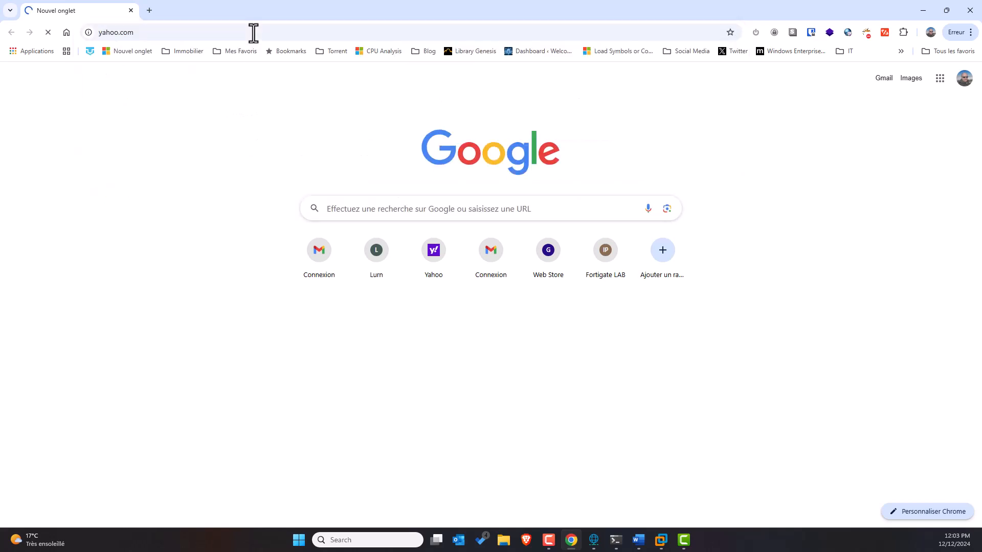
pyautogui.moveTo(81, 102)
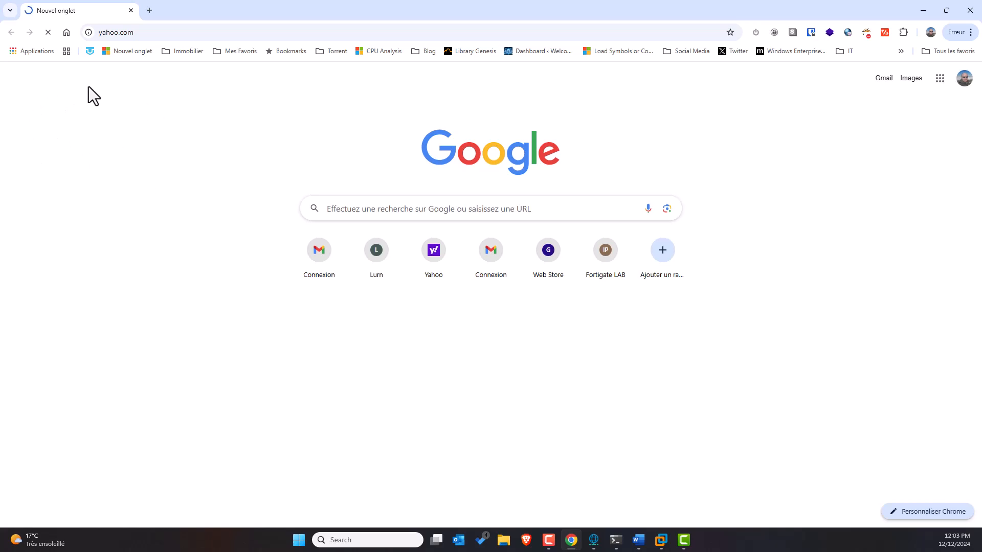
pyautogui.moveTo(172, 236)
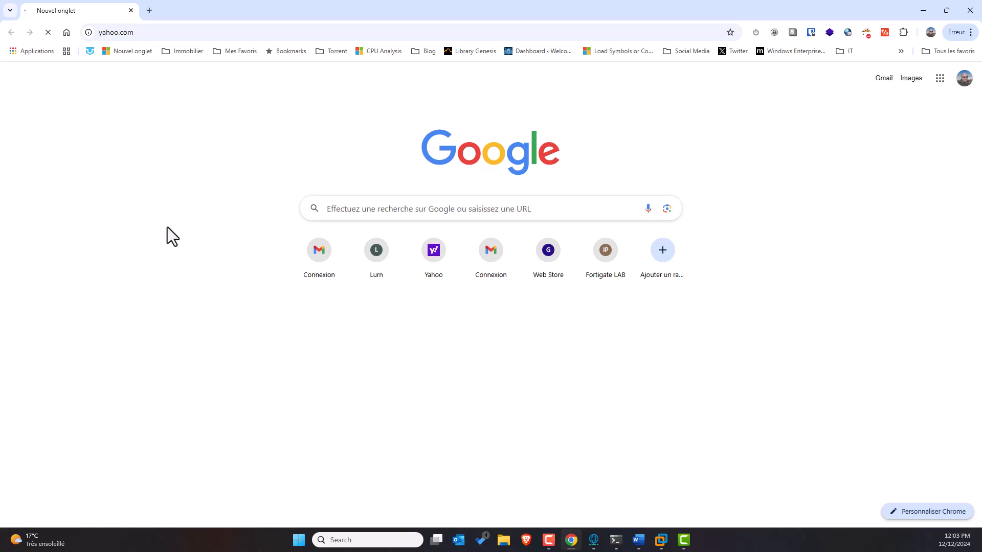
pyautogui.moveTo(119, 161)
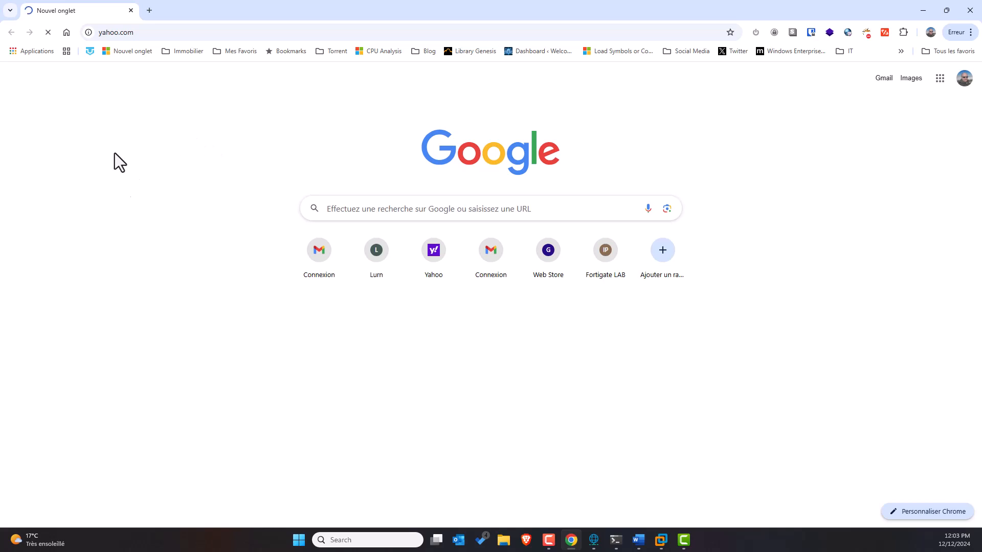
pyautogui.moveTo(157, 131)
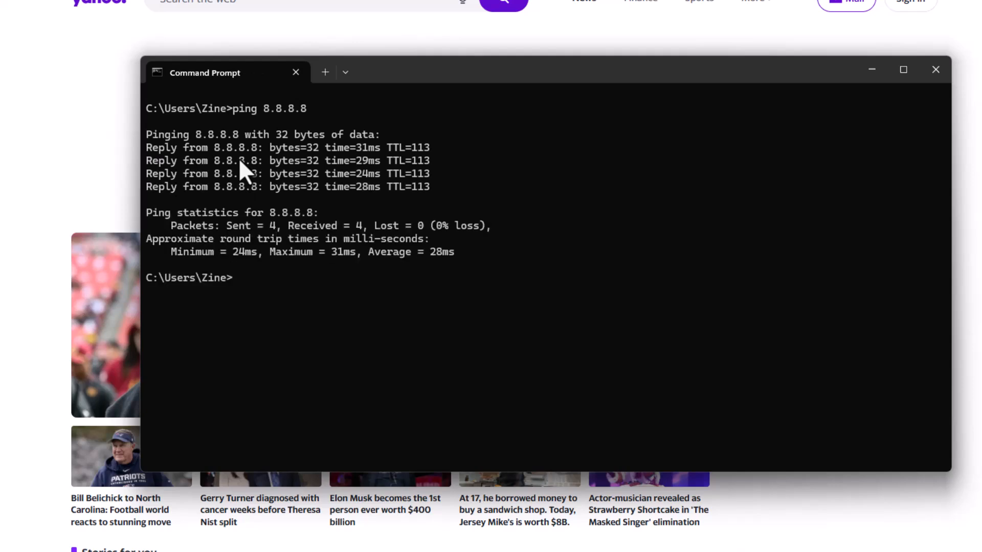
pyautogui.moveTo(276, 191)
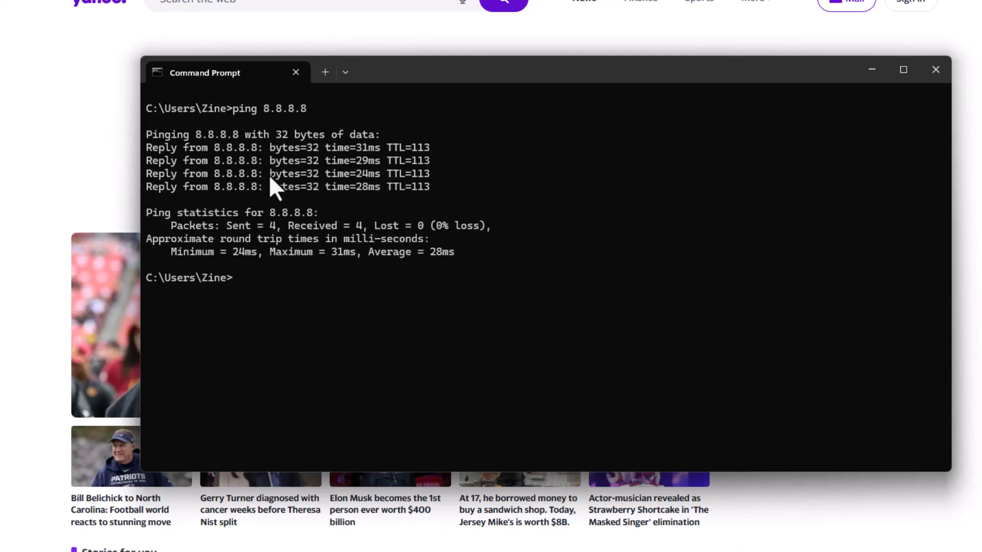
pyautogui.moveTo(365, 177)
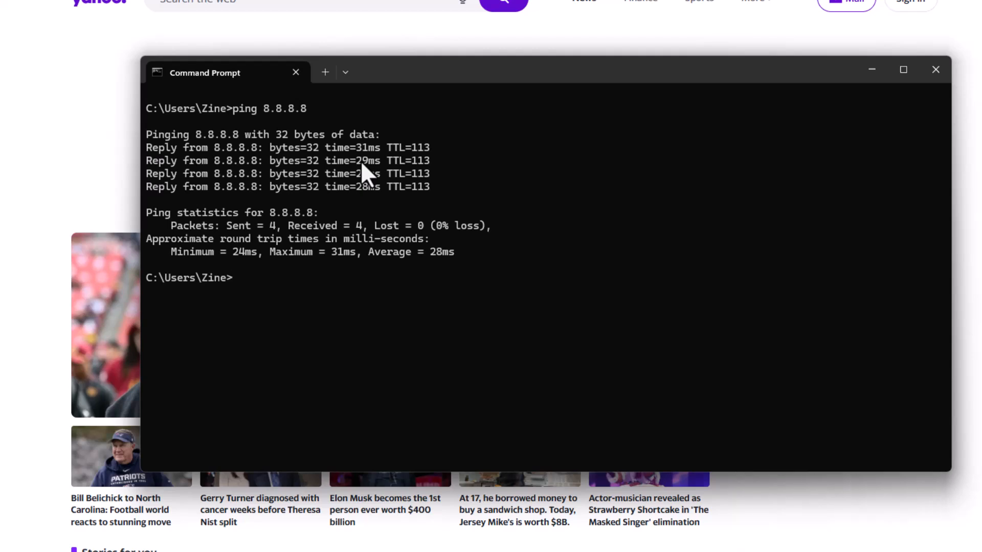
# Step: Run 'ping google.com' in Command Prompt
pyautogui.write('ping g')
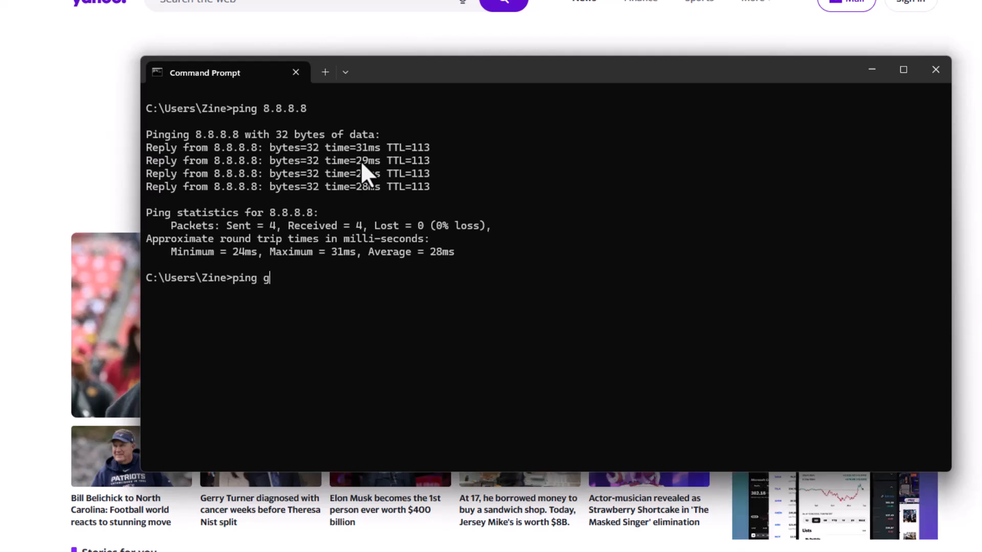
pyautogui.write('oogle.c')
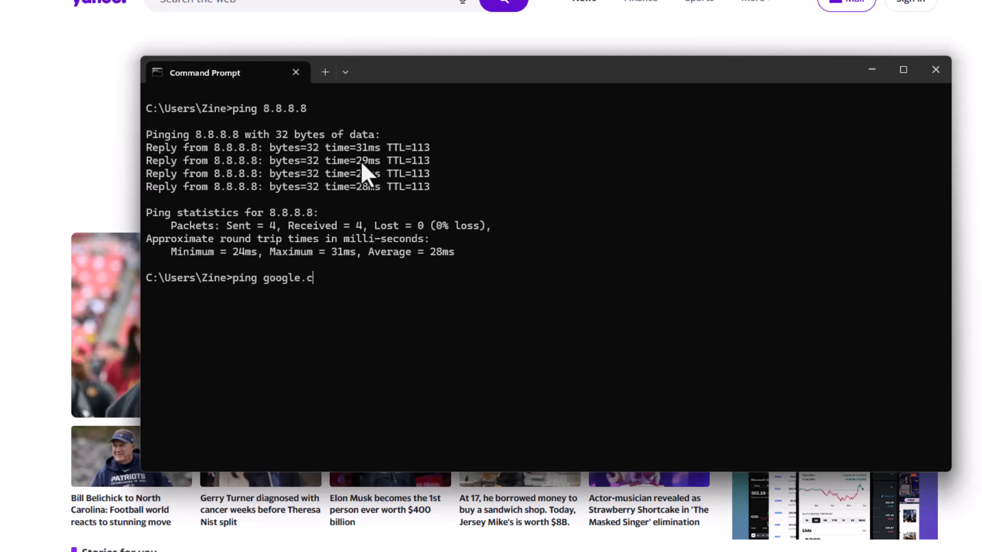
pyautogui.write('om')
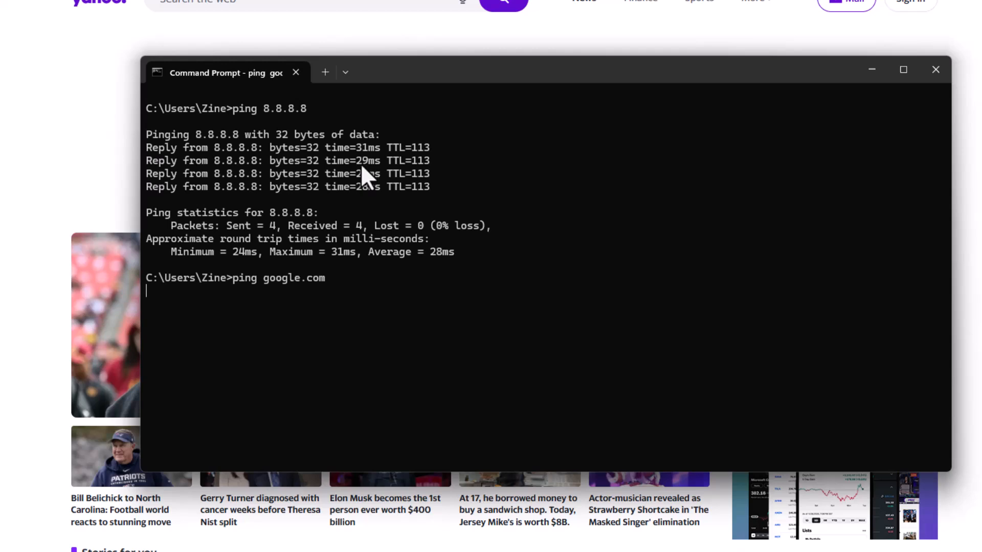
pyautogui.moveTo(299, 329)
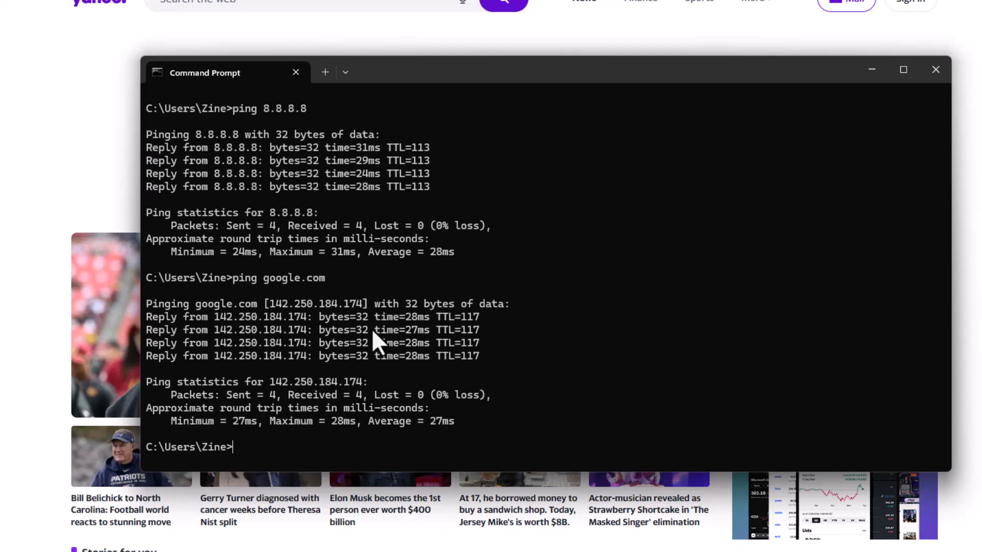
# Step: Run nslookup google.com and highlight the timed-out DNS server 192.168.0.10
pyautogui.write('nsl')
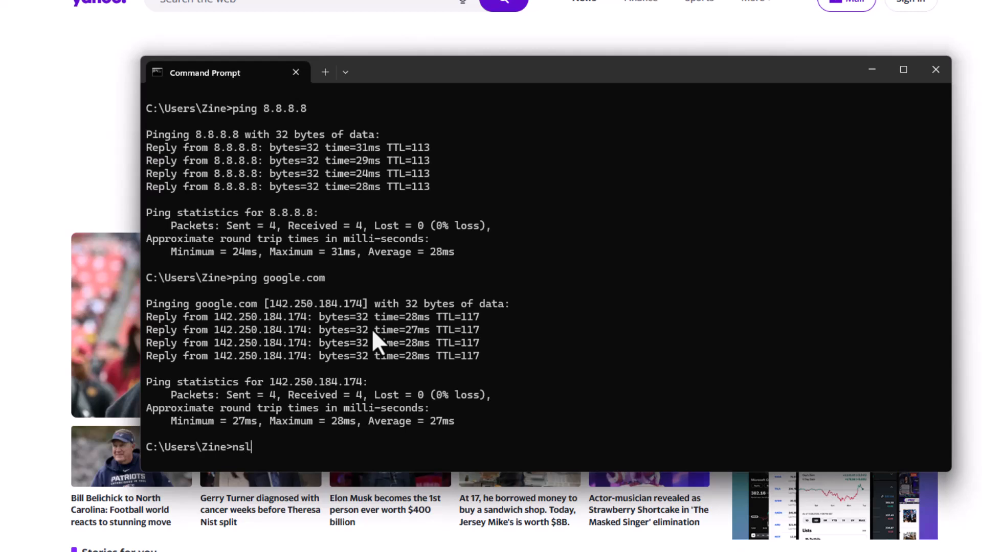
pyautogui.write('lookup')
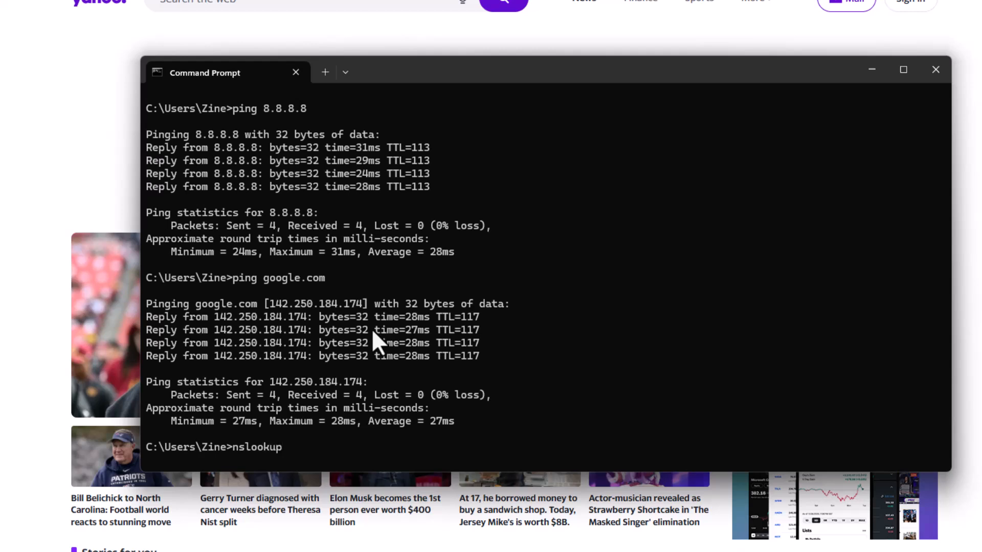
pyautogui.write('google.com')
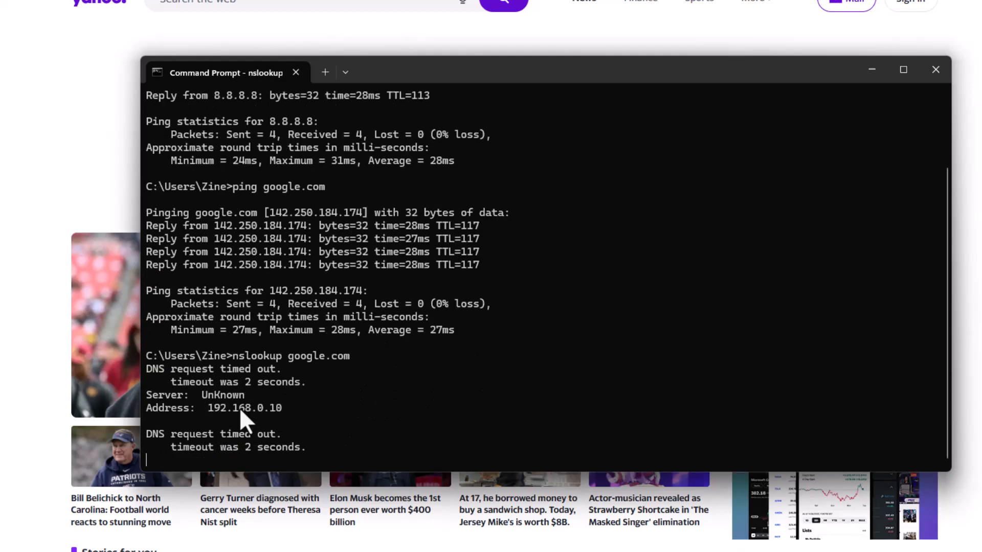
pyautogui.scroll(-3)
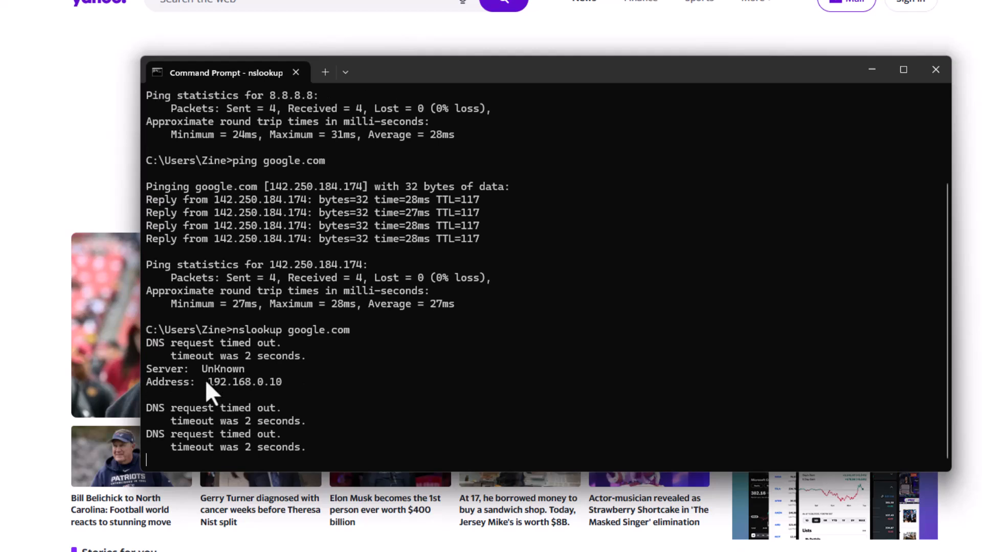
pyautogui.doubleClick(245, 382)
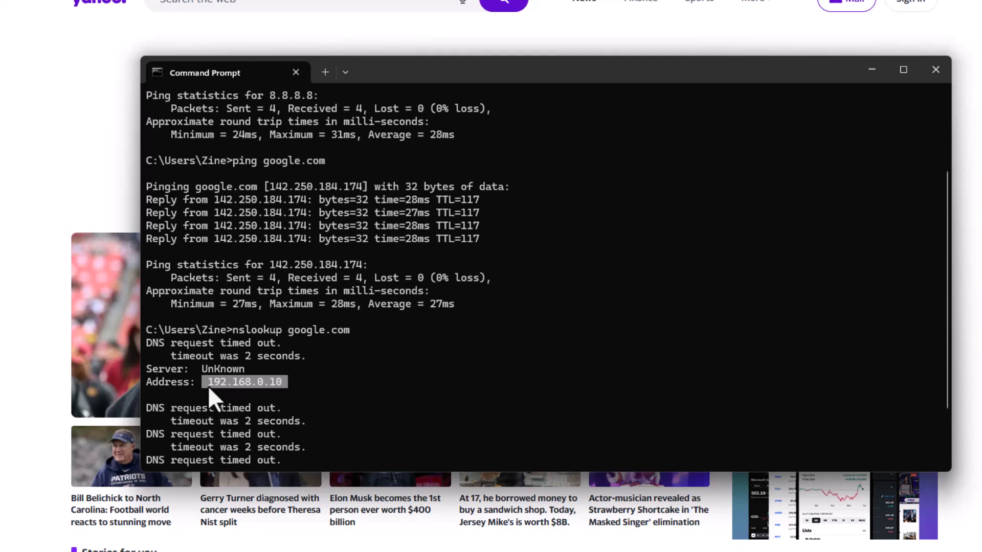
pyautogui.moveTo(263, 397)
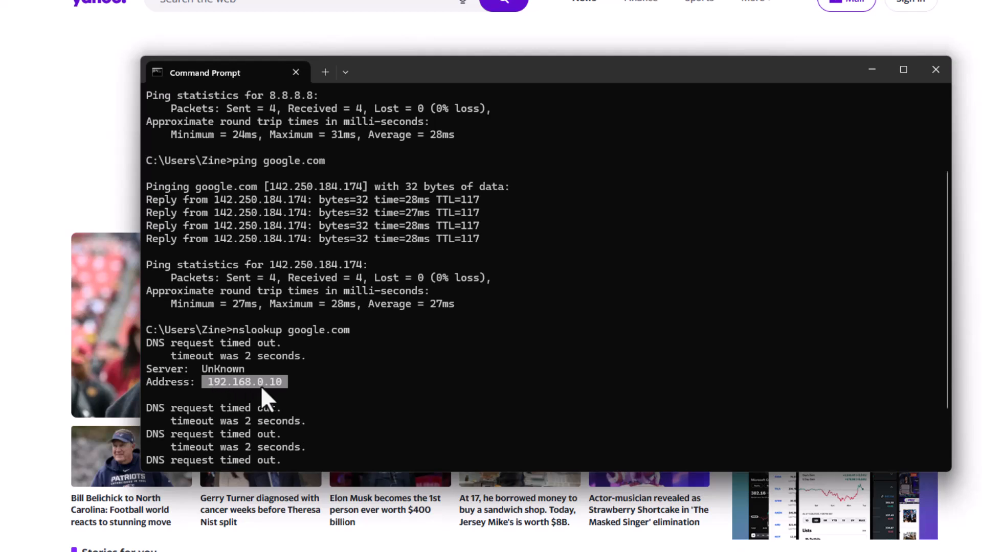
pyautogui.moveTo(282, 393)
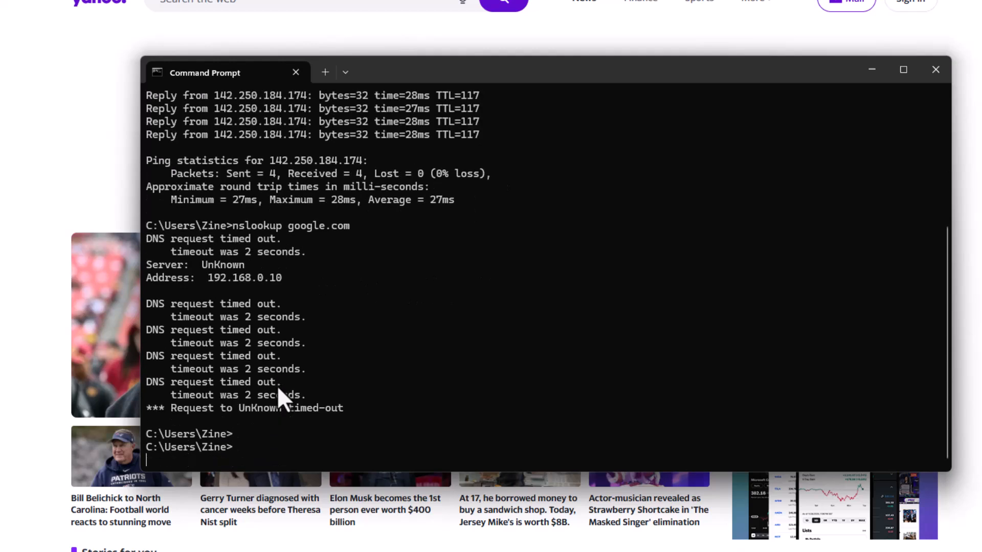
# Step: Run ipconfig /all and select the Wi-Fi DNS servers 1.1.1.1 and 8.8.8.8
pyautogui.write('ipconfig')
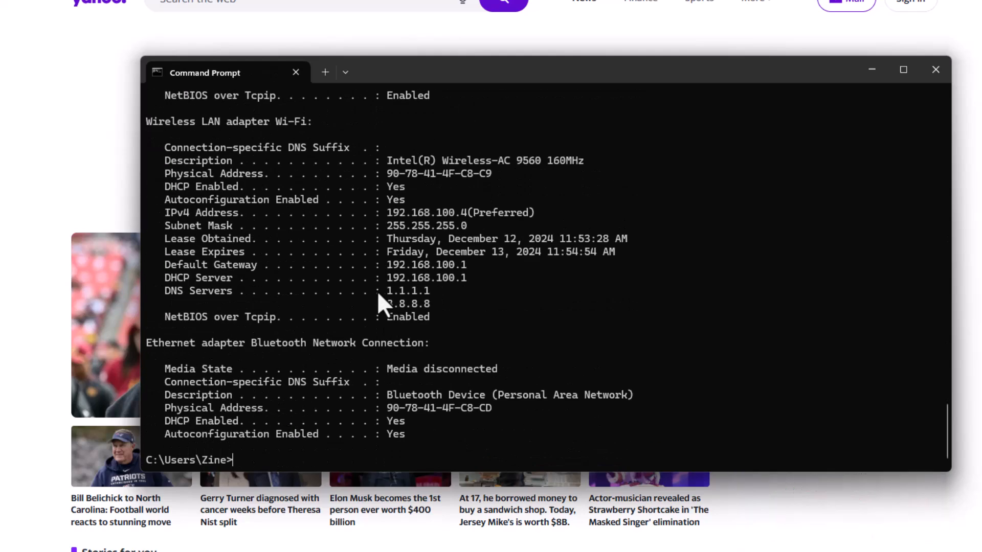
pyautogui.moveTo(387, 291); pyautogui.dragTo(429, 307)
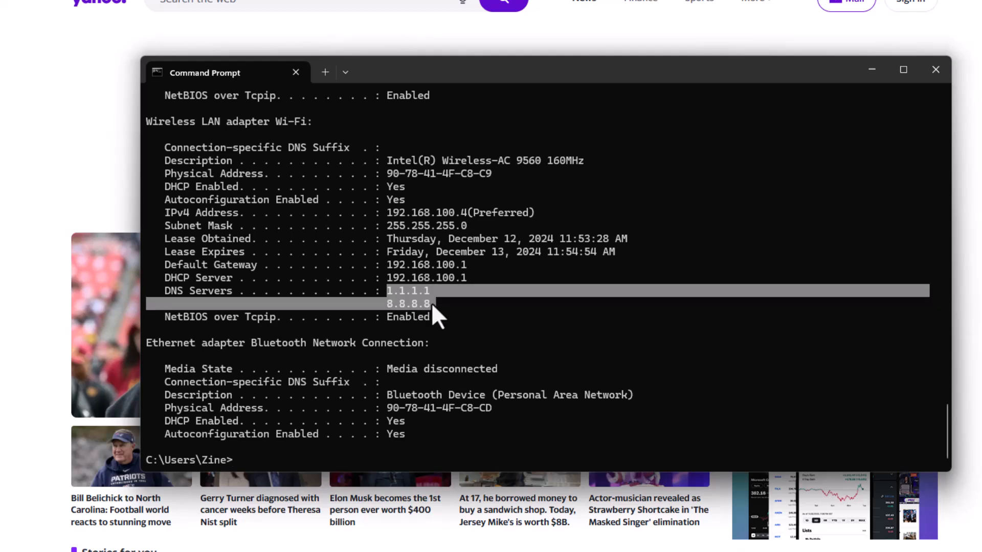
pyautogui.moveTo(444, 316)
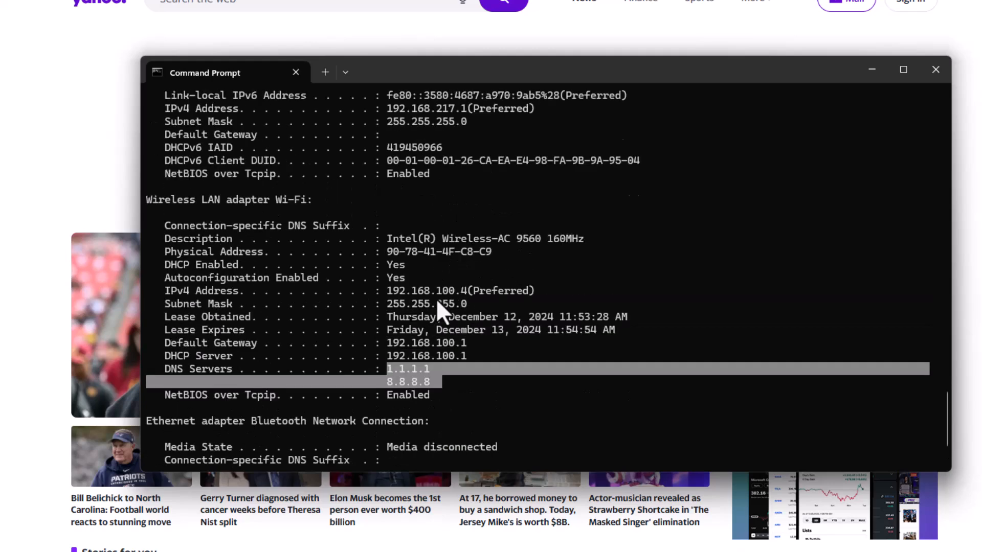
# Step: Highlight the VMnet1 adapter's DHCP server address 192.168.0.10 in the ipconfig output
pyautogui.scroll(-3)
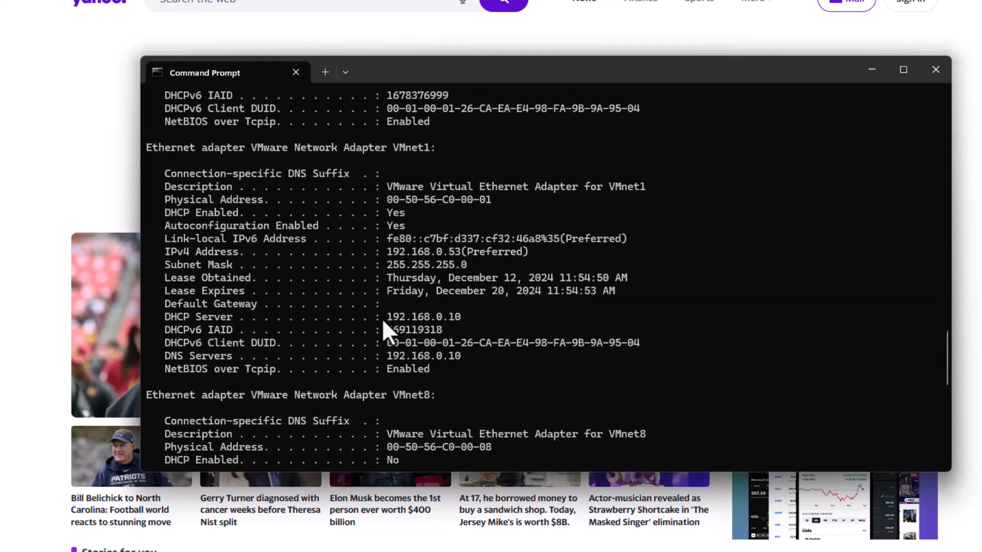
pyautogui.doubleClick(422, 317)
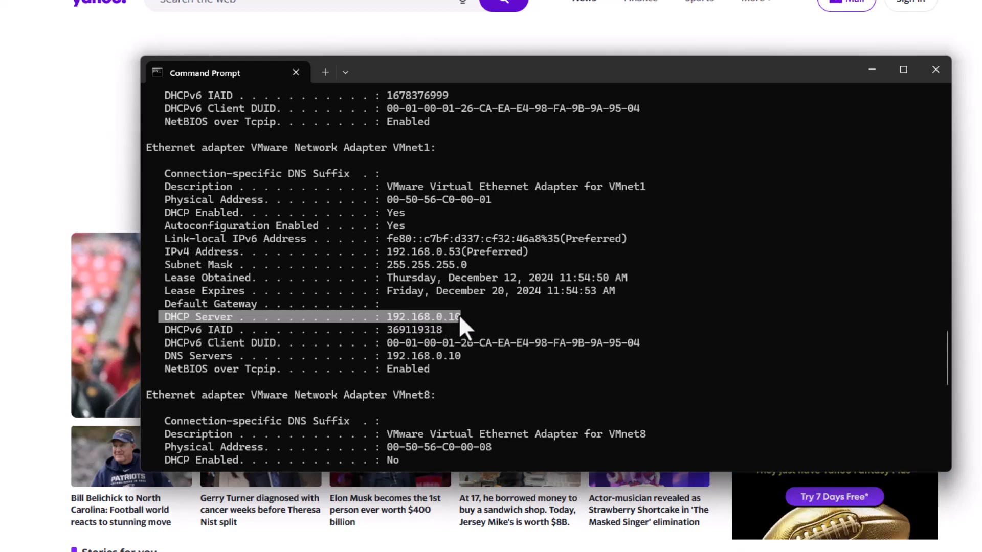
pyautogui.moveTo(389, 260)
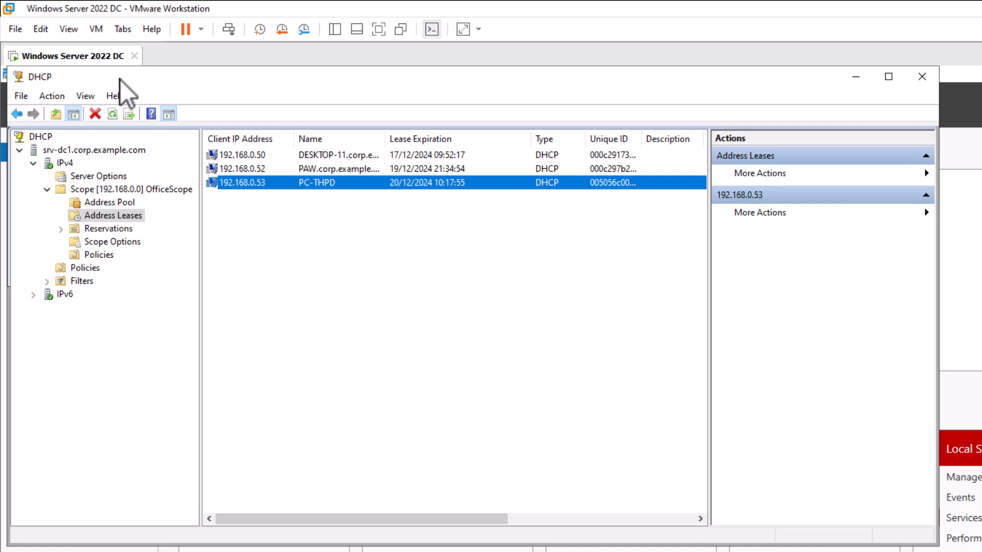
pyautogui.moveTo(274, 199)
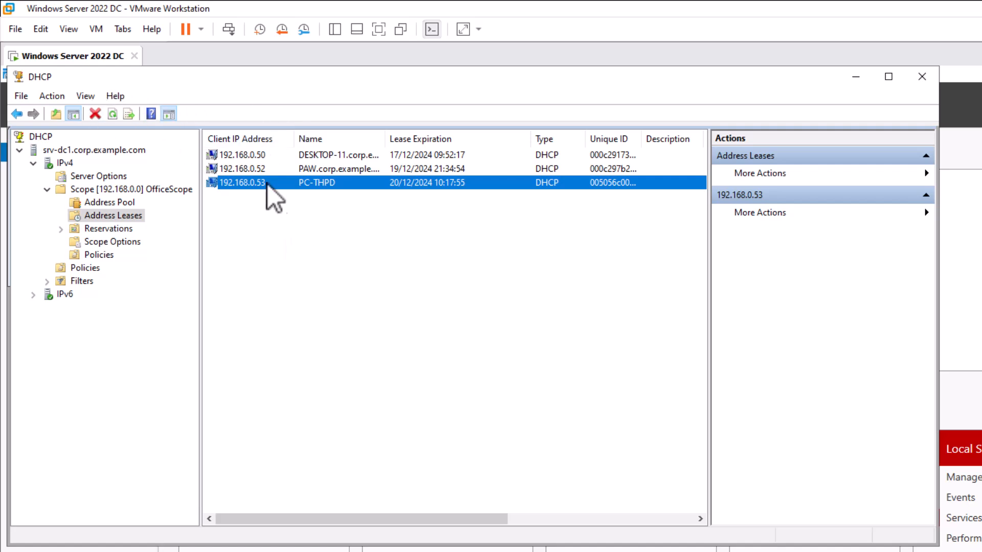
pyautogui.moveTo(270, 201)
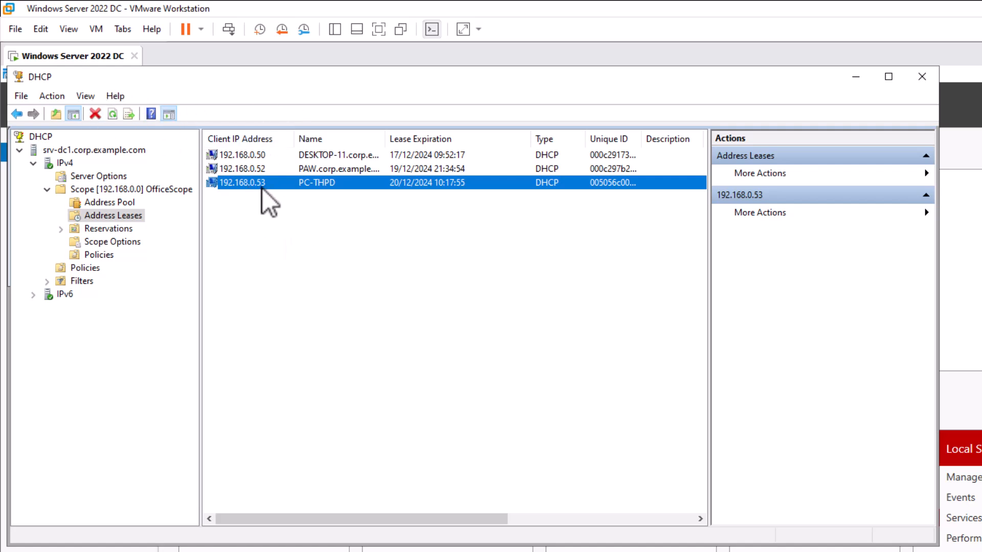
pyautogui.moveTo(250, 187)
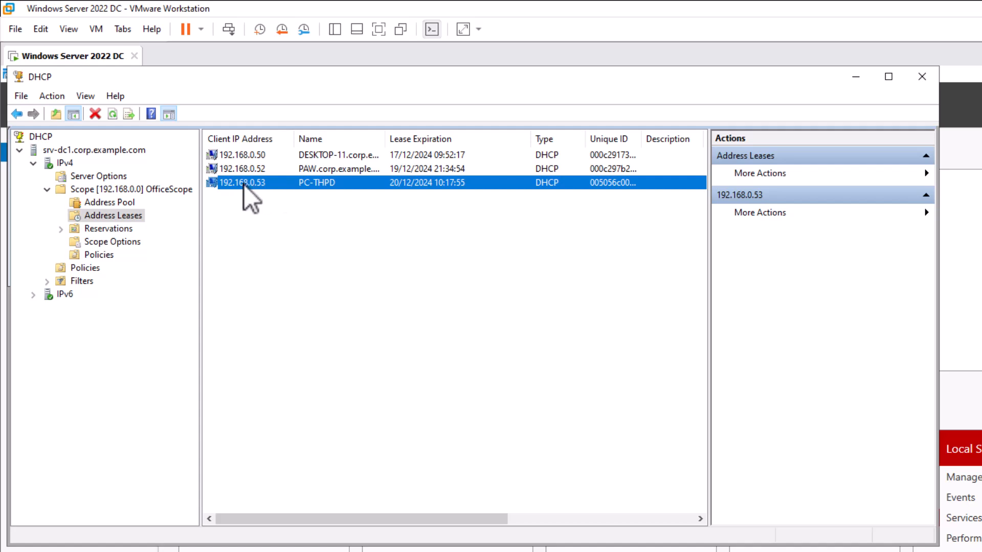
pyautogui.moveTo(295, 207)
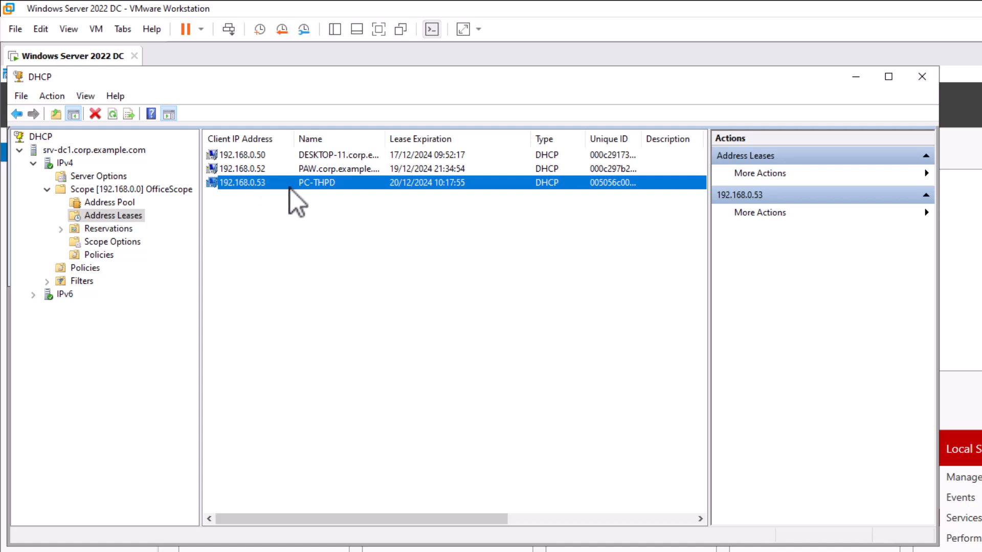
pyautogui.moveTo(366, 343)
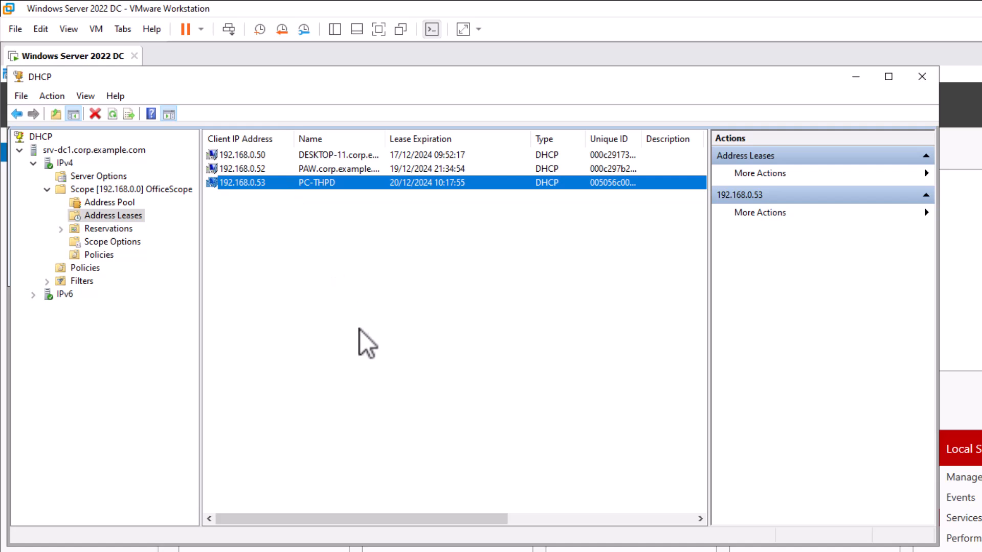